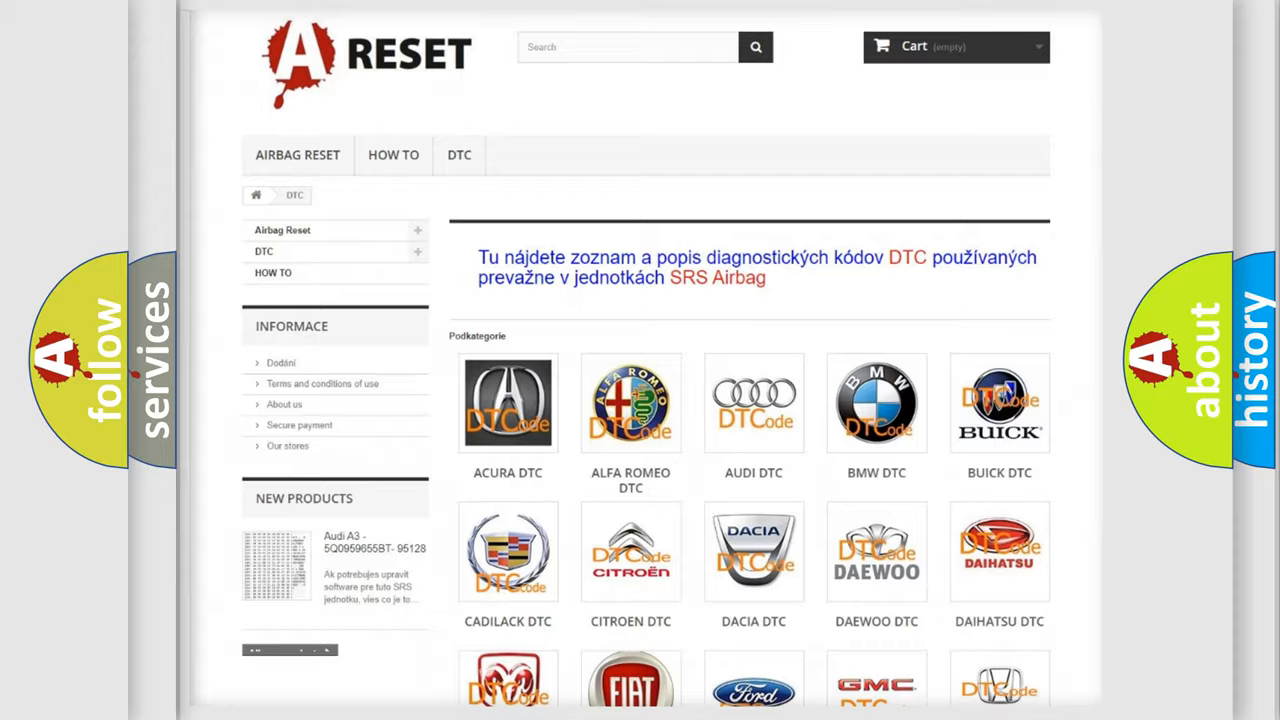
pyautogui.scroll(-3)
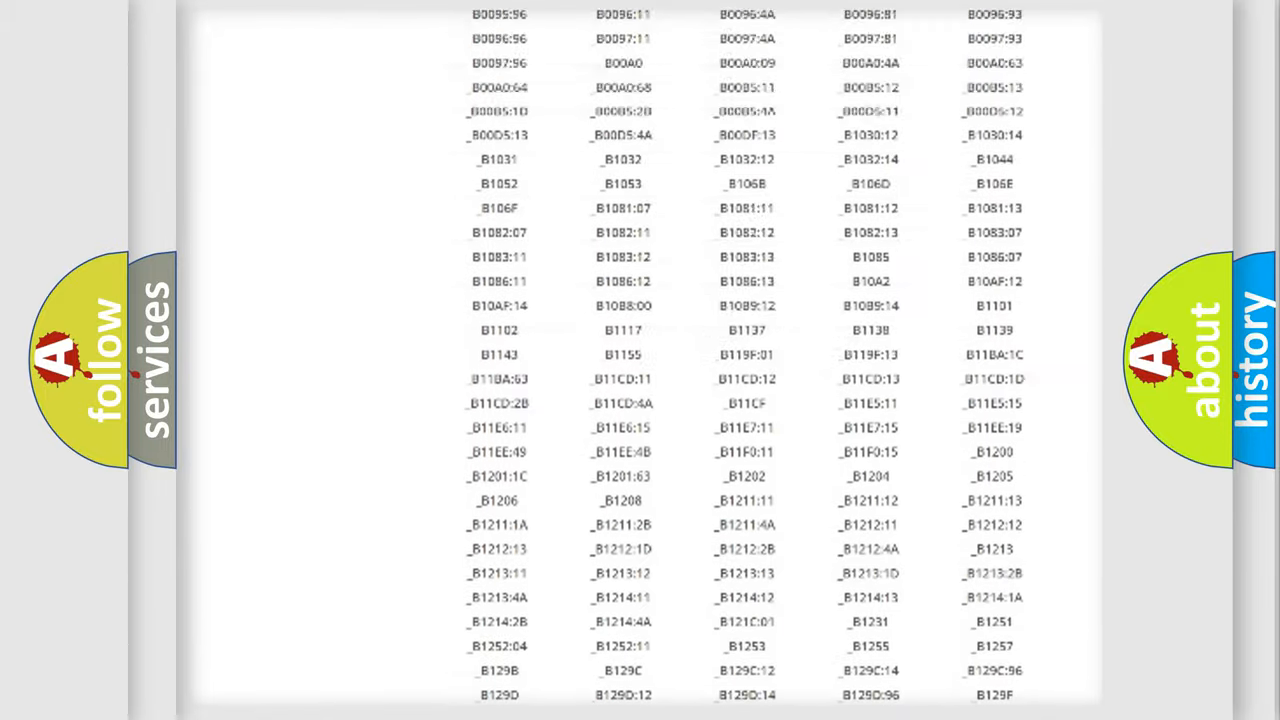
pyautogui.scroll(3)
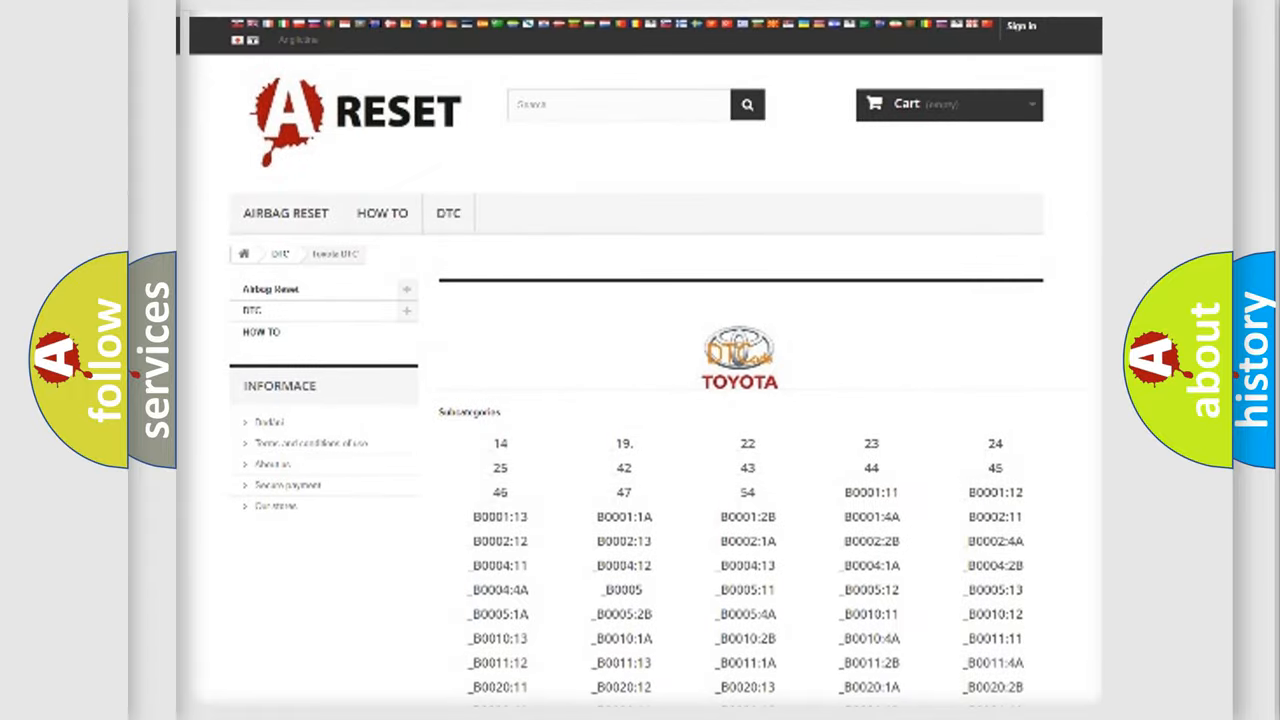